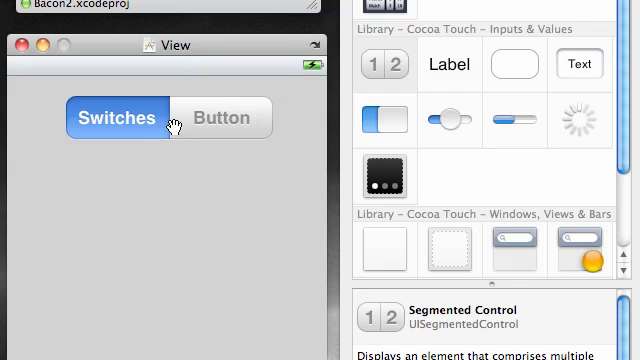
# Select the Switches/Button segmented control to view its events and referencing outlets
pyautogui.click(224, 116)
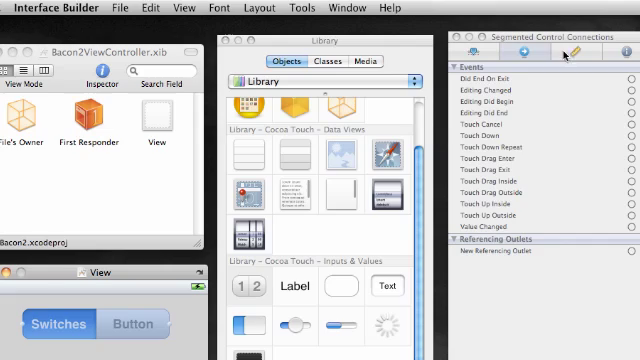
pyautogui.moveTo(536, 228)
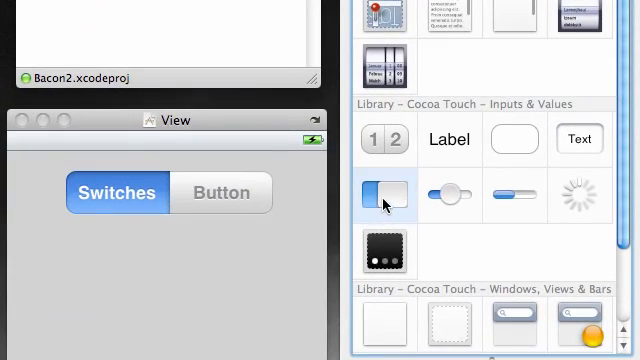
# Drop two UISwitch objects onto the view, left and right below the segmented control
pyautogui.moveTo(384, 198); pyautogui.dragTo(76, 284)
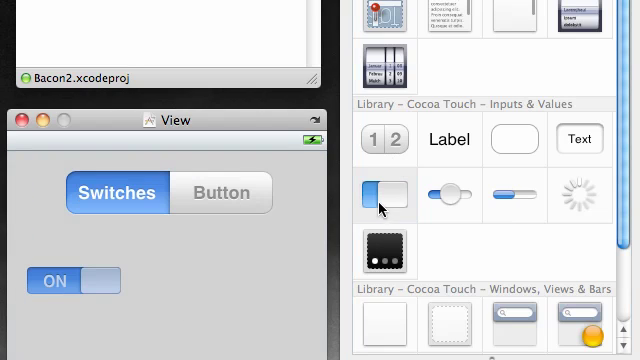
pyautogui.moveTo(384, 196); pyautogui.dragTo(250, 280)
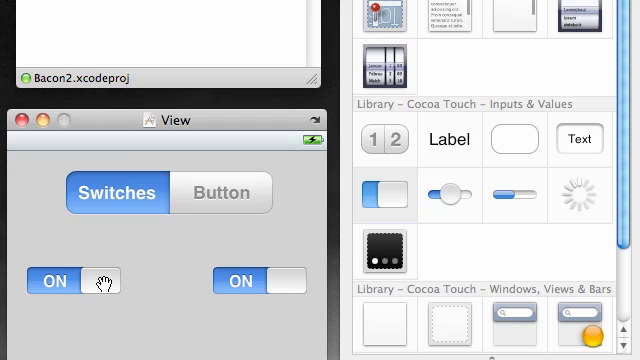
pyautogui.moveTo(148, 268)
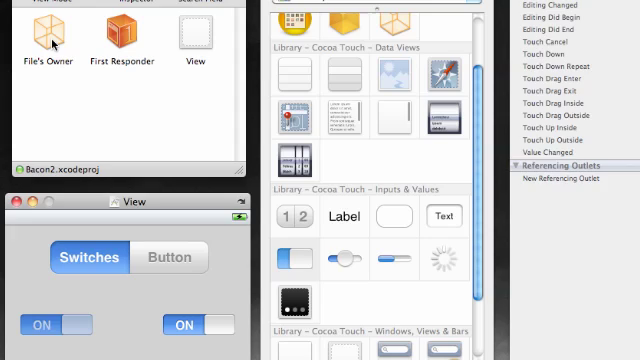
# Deselect, then move the right-hand switch into its final position beside the left one
pyautogui.click(44, 40)
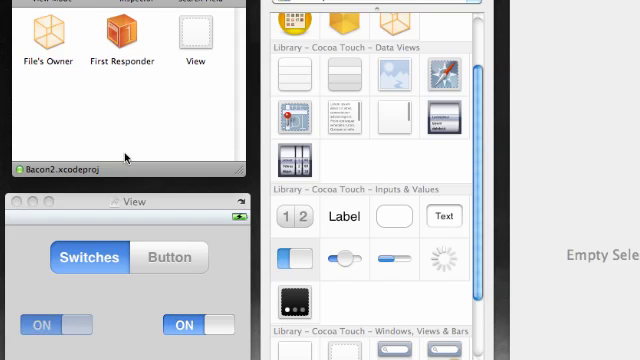
pyautogui.moveTo(48, 40); pyautogui.dragTo(180, 324)
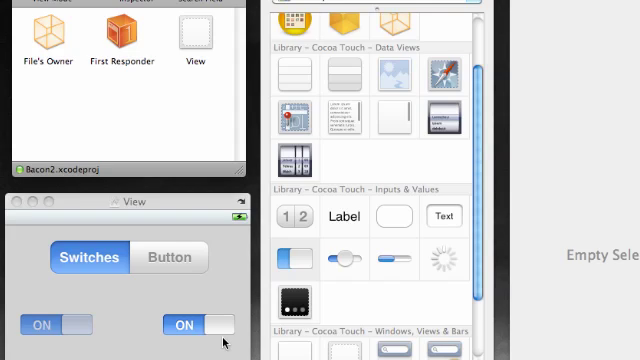
pyautogui.moveTo(204, 316)
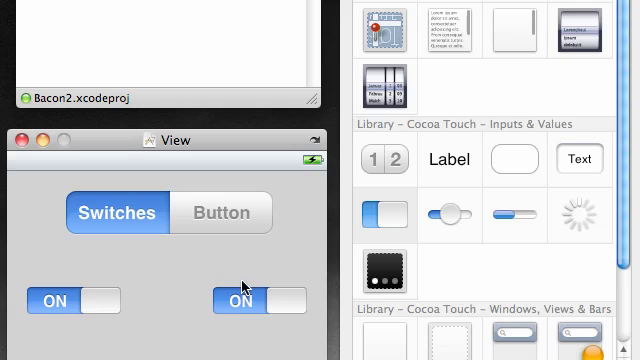
pyautogui.moveTo(516, 160)
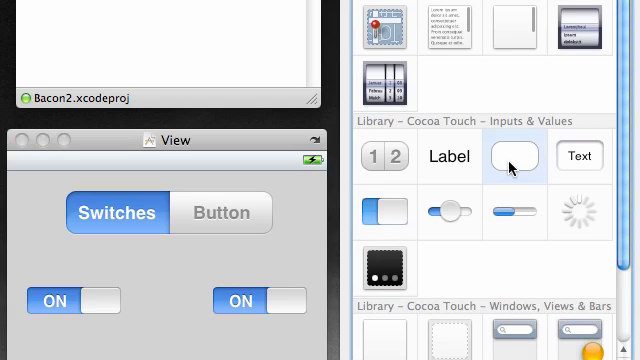
# Add a Round Rect Button sized 228×37 titled "I am a button" in the switches row
pyautogui.moveTo(530, 156); pyautogui.dragTo(56, 300)
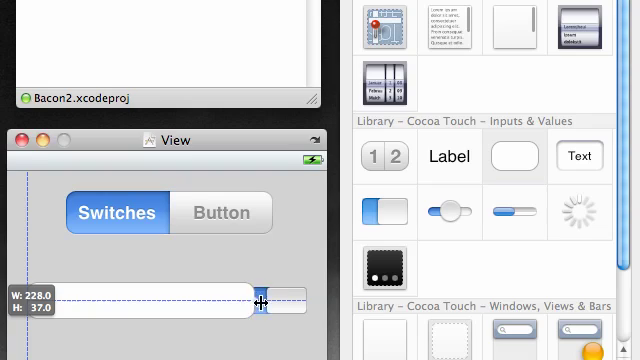
pyautogui.moveTo(264, 302); pyautogui.dragTo(304, 302)
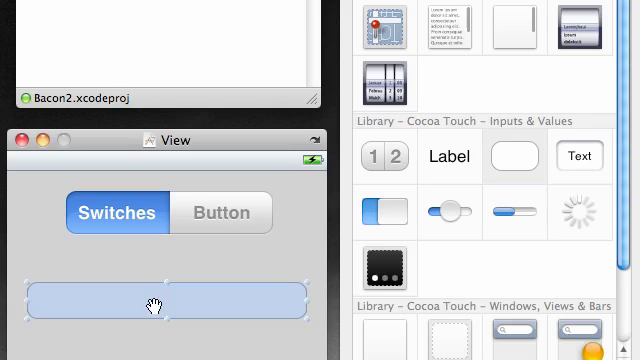
pyautogui.moveTo(196, 312)
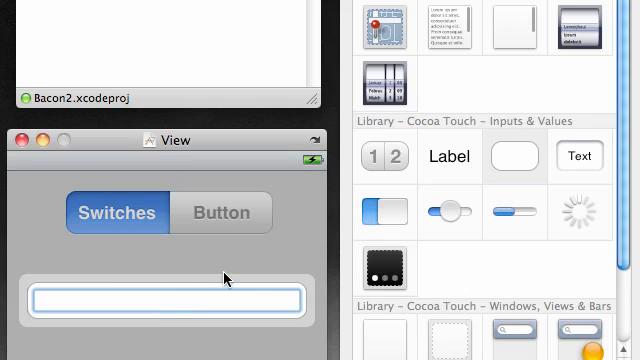
pyautogui.write('I am a')
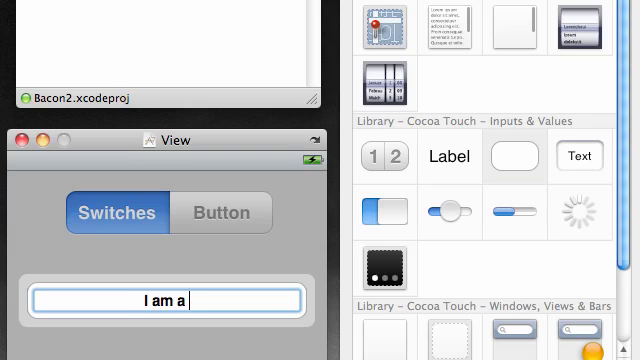
pyautogui.write('button')
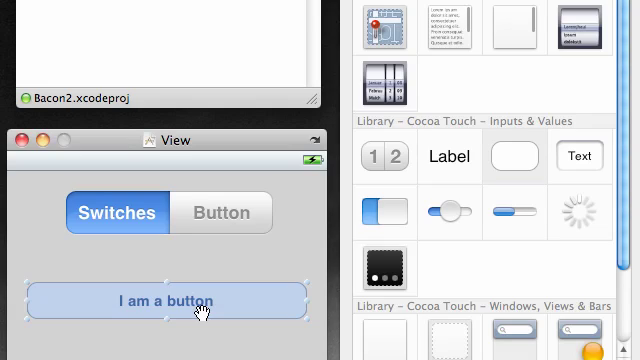
pyautogui.moveTo(184, 300)
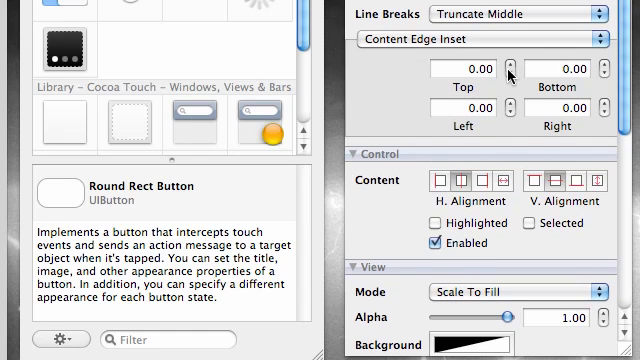
# Check Hidden in the button's View attributes so it starts out hidden
pyautogui.scroll(-3)
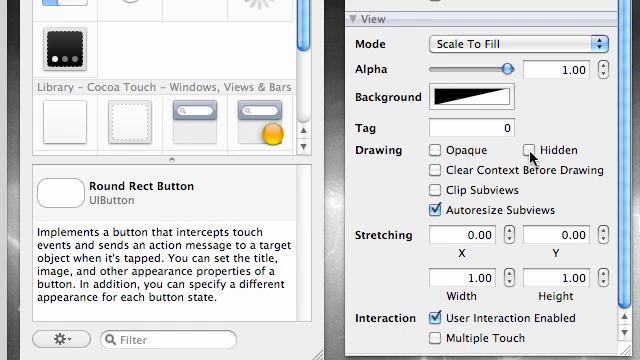
pyautogui.click(516, 148)
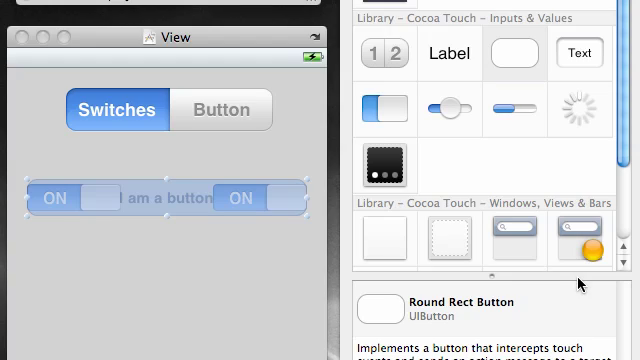
pyautogui.moveTo(28, 58)
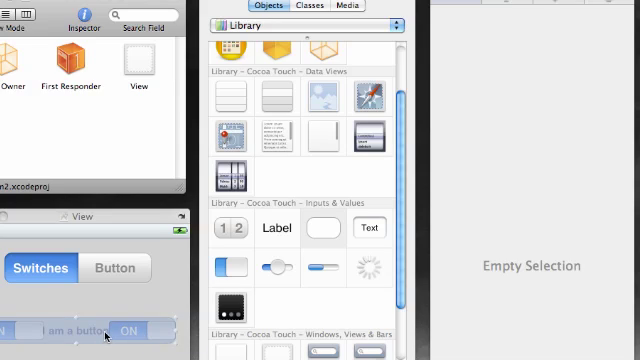
pyautogui.moveTo(556, 10)
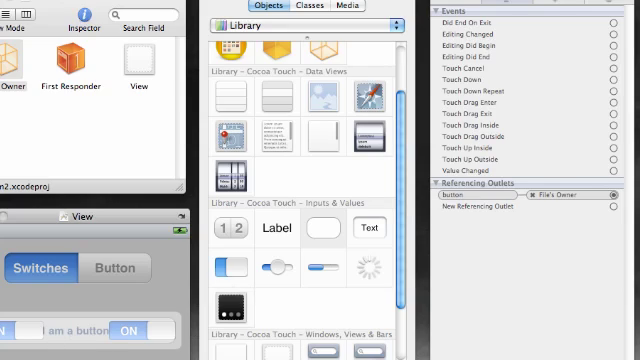
pyautogui.moveTo(490, 168)
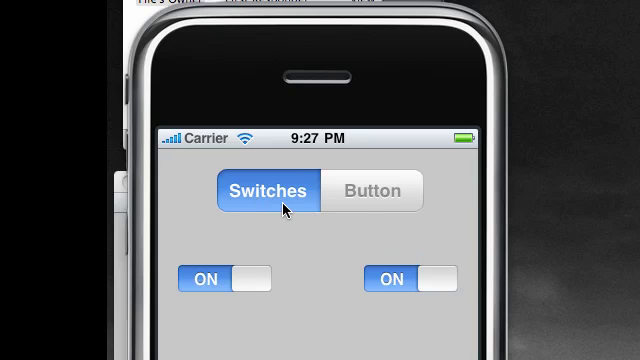
# Turn both ON switches off in the running app
pyautogui.click(212, 278)
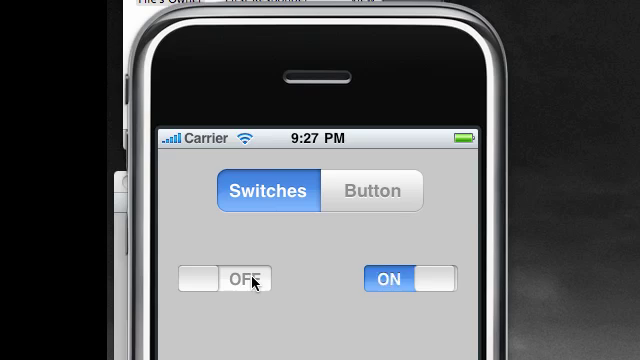
pyautogui.click(232, 280)
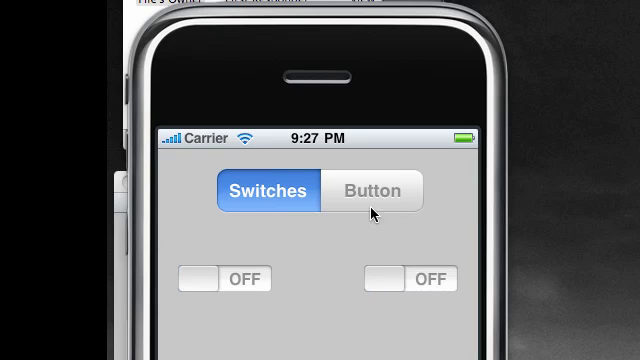
# Toggle between the Button and Switches segments twice to swap the views
pyautogui.click(376, 192)
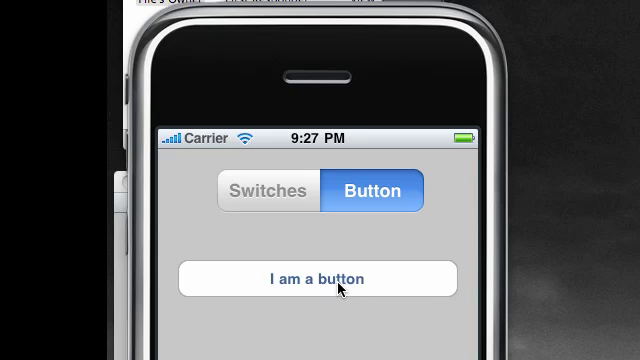
pyautogui.click(266, 192)
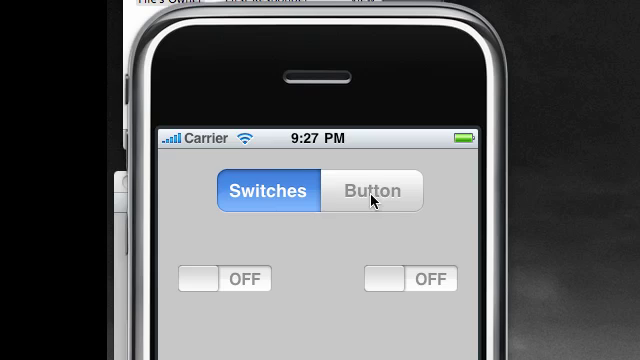
pyautogui.click(372, 192)
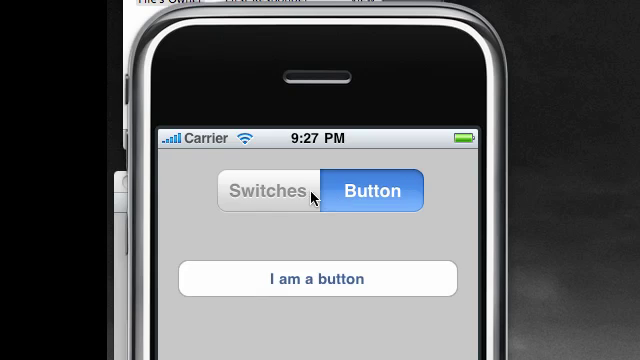
pyautogui.click(262, 192)
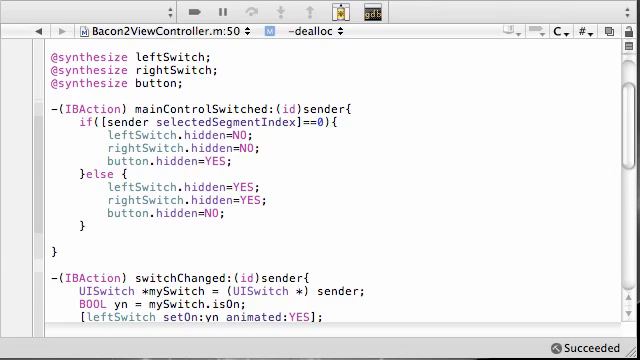
pyautogui.moveTo(190, 148)
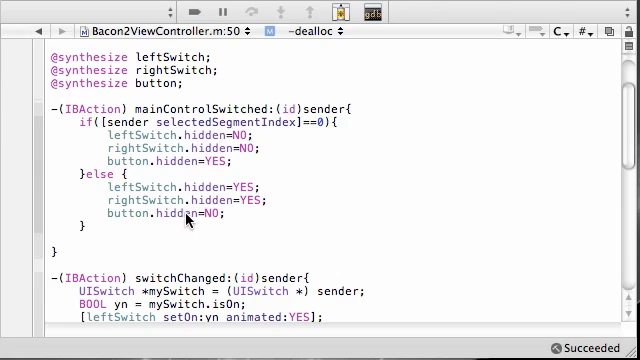
pyautogui.moveTo(156, 238)
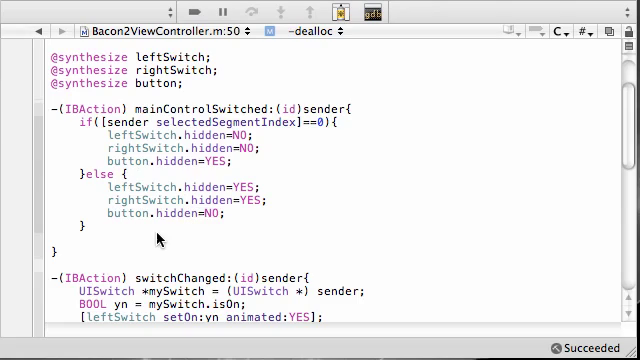
pyautogui.moveTo(210, 220)
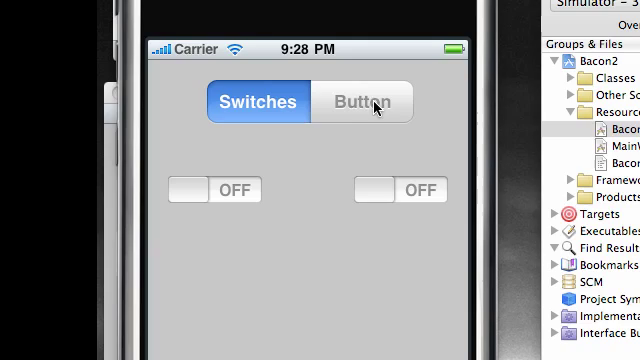
pyautogui.moveTo(352, 114)
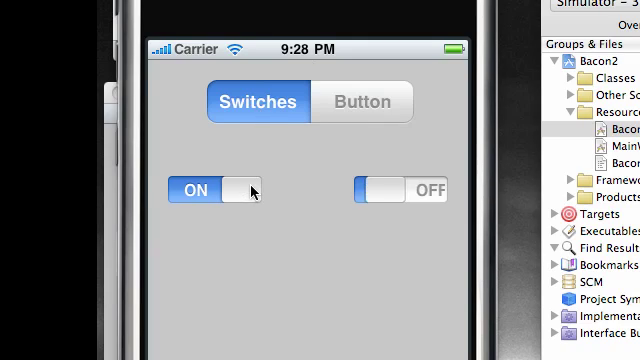
# Tap a switch in the rerun app so both linked switches turn ON together
pyautogui.click(400, 190)
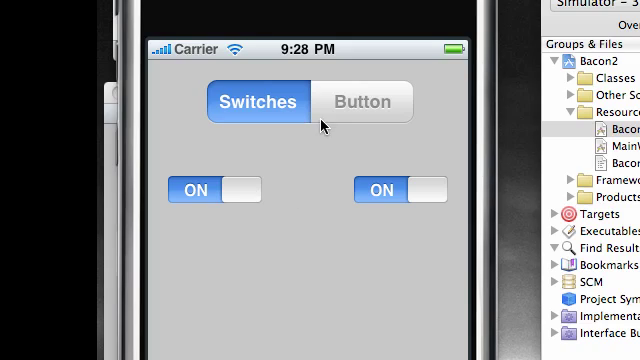
pyautogui.moveTo(238, 198)
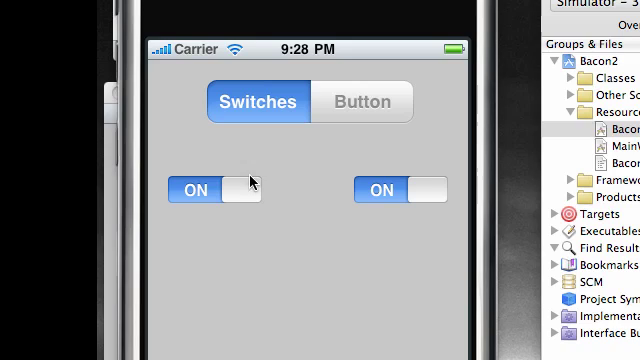
pyautogui.moveTo(276, 210)
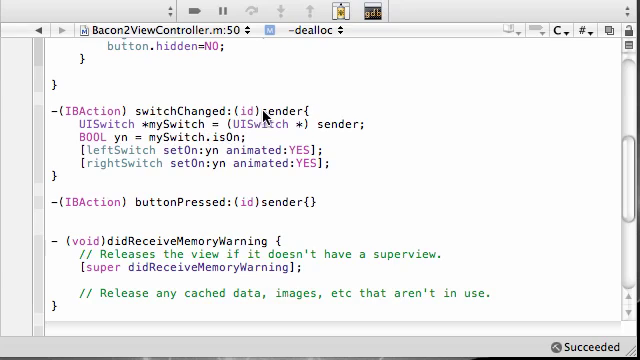
pyautogui.moveTo(150, 136)
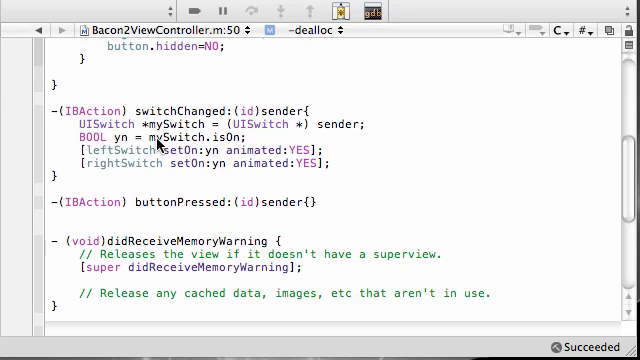
pyautogui.moveTo(210, 152)
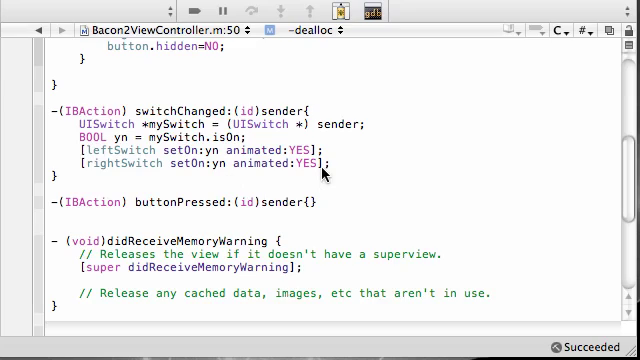
pyautogui.moveTo(88, 162)
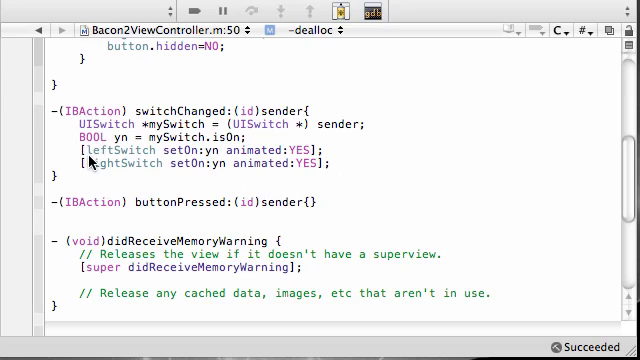